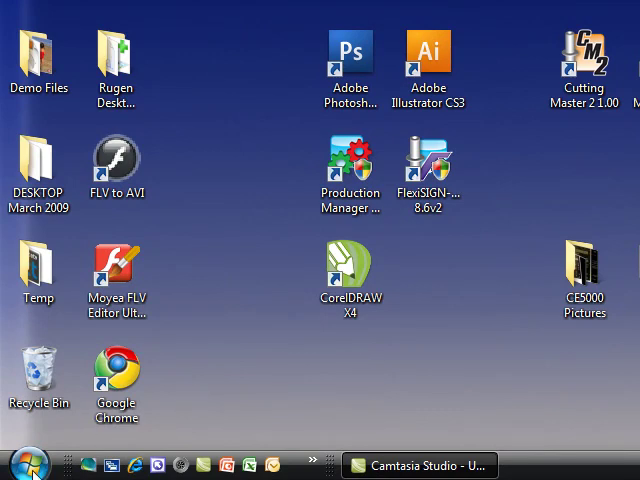
# Expand the Graphtec Cutting Plotter Controller folder in the Start menu's All Programs list
pyautogui.click(28, 464)
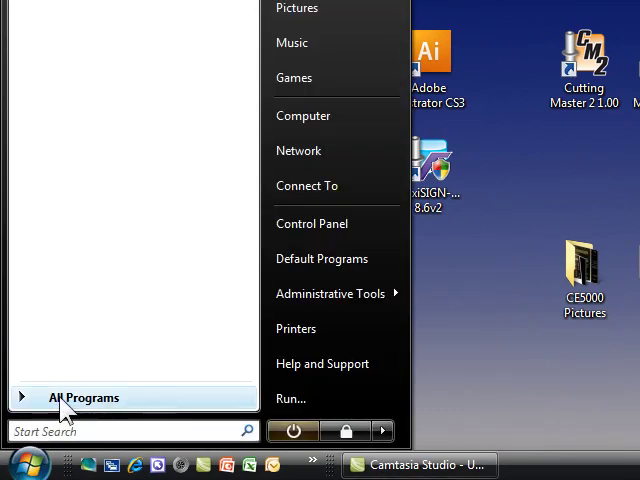
pyautogui.click(84, 396)
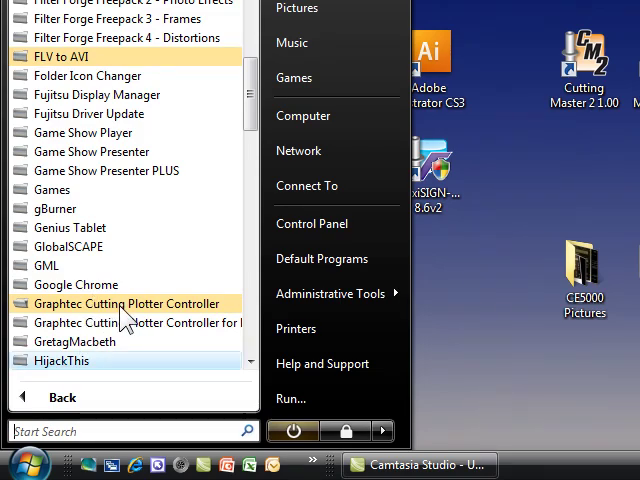
pyautogui.click(128, 304)
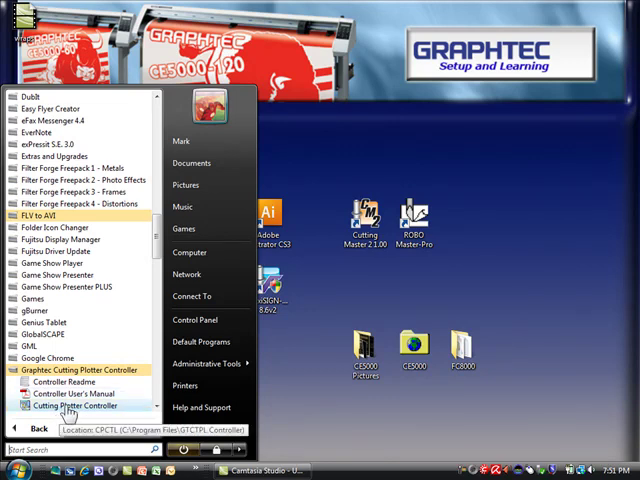
pyautogui.moveTo(316, 452)
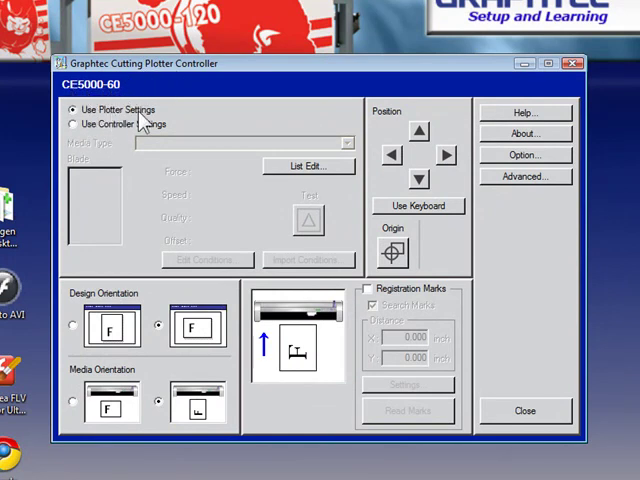
pyautogui.moveTo(216, 196)
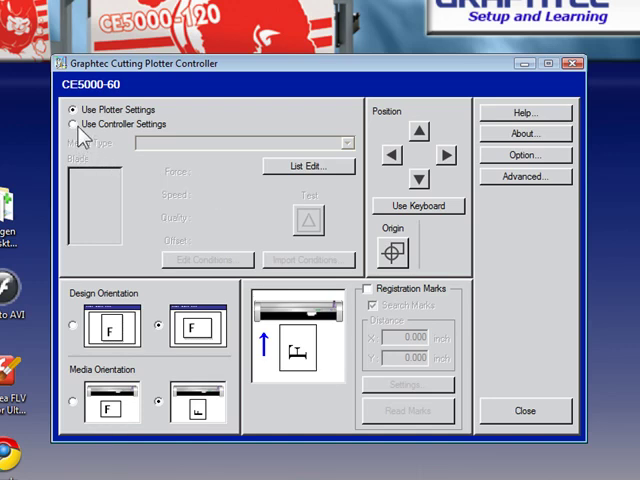
# Use the controller's own cutting settings with Indoor vinyl kept as the media type
pyautogui.click(72, 122)
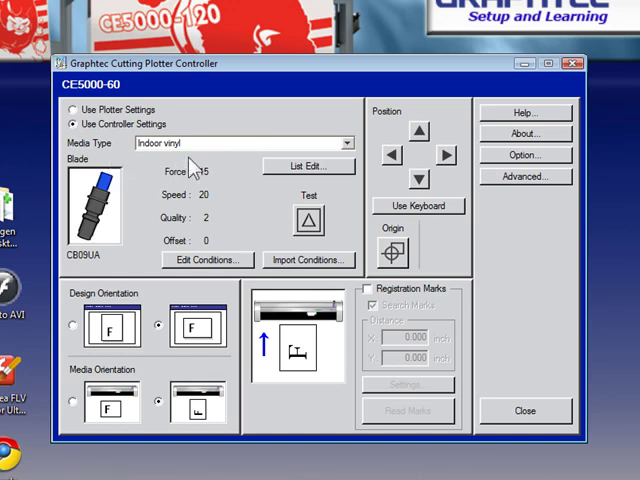
pyautogui.moveTo(228, 152)
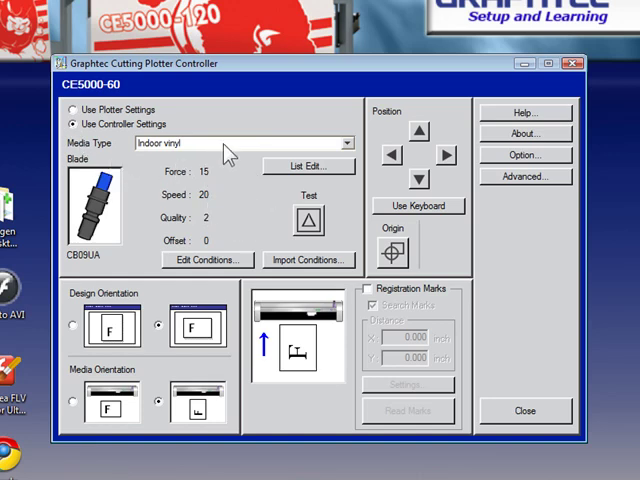
pyautogui.click(348, 144)
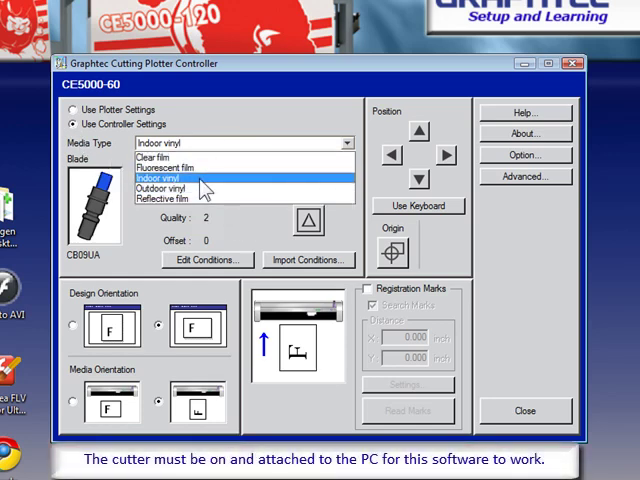
pyautogui.click(160, 176)
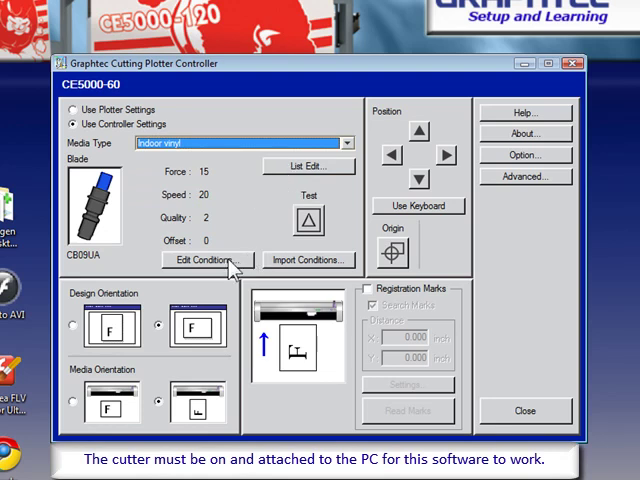
# Raise the Indoor vinyl cutting force to 15 and acknowledge the media list save error
pyautogui.click(208, 260)
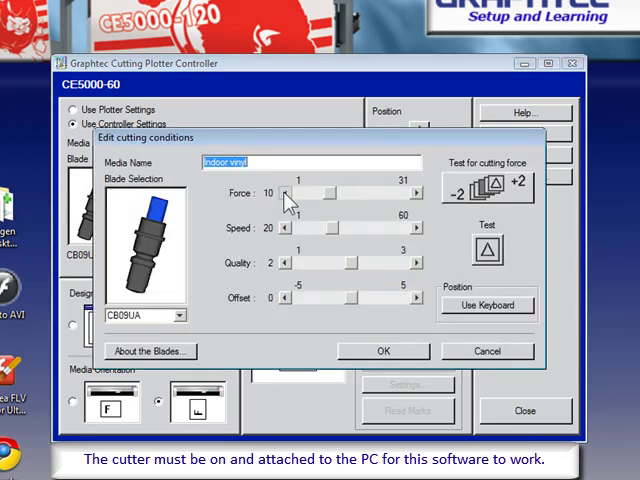
pyautogui.click(418, 192)
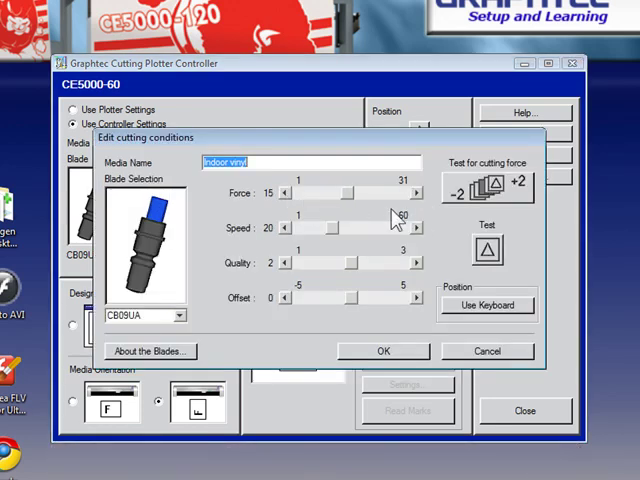
pyautogui.moveTo(350, 364)
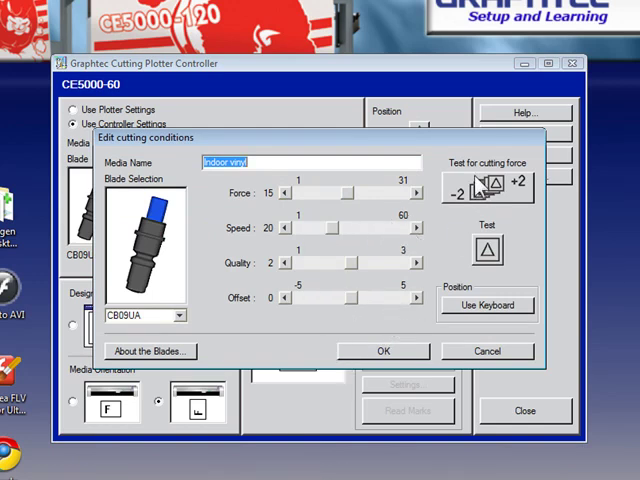
pyautogui.moveTo(478, 188)
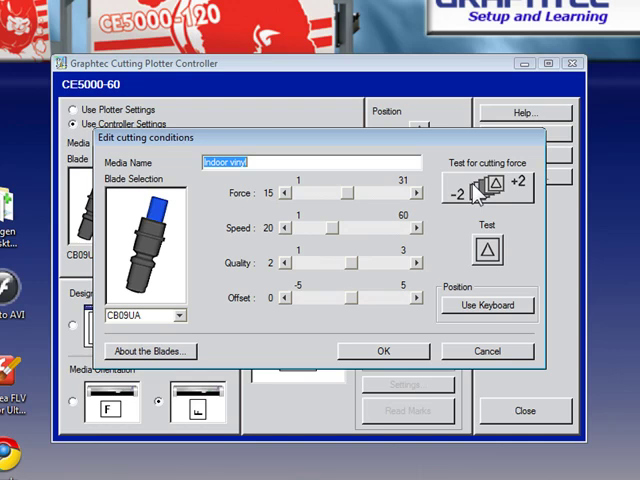
pyautogui.moveTo(528, 222)
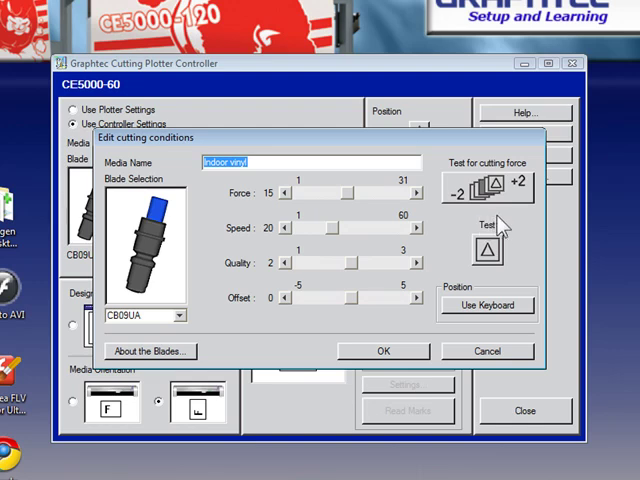
pyautogui.moveTo(312, 196)
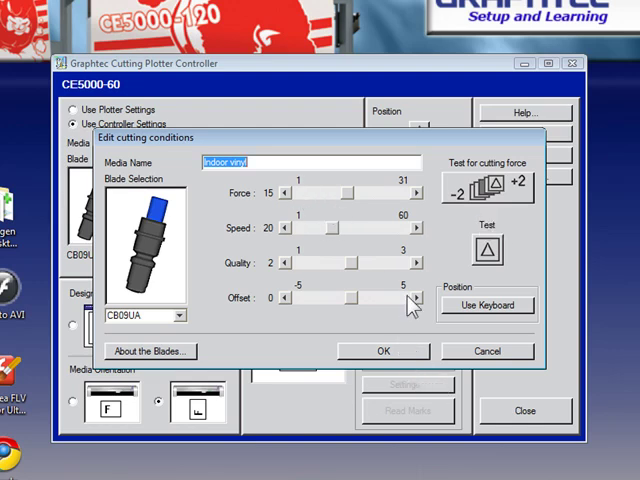
pyautogui.click(384, 352)
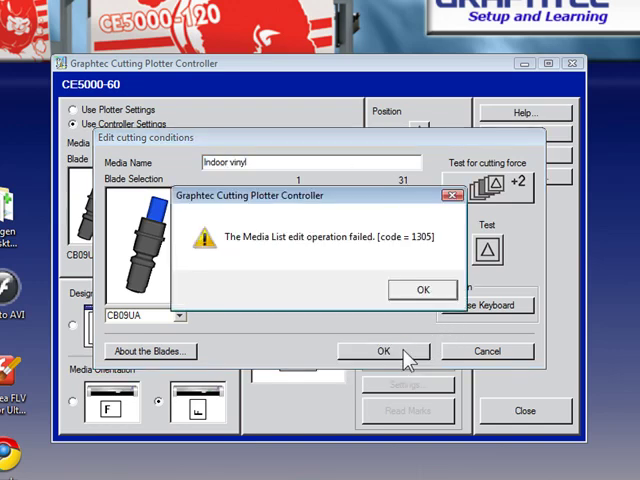
pyautogui.click(422, 288)
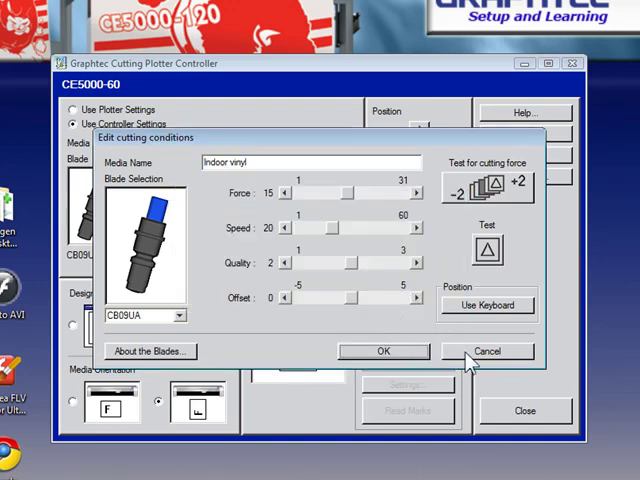
# Cancel the Edit cutting conditions dialog, keeping Indoor vinyl at force 15, speed 20
pyautogui.click(488, 350)
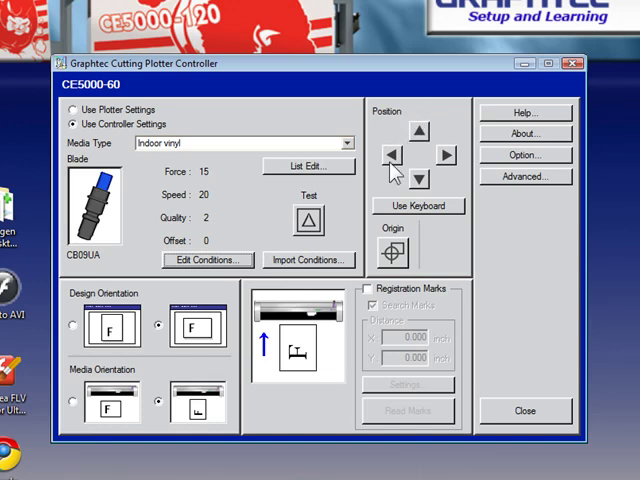
pyautogui.moveTo(428, 212)
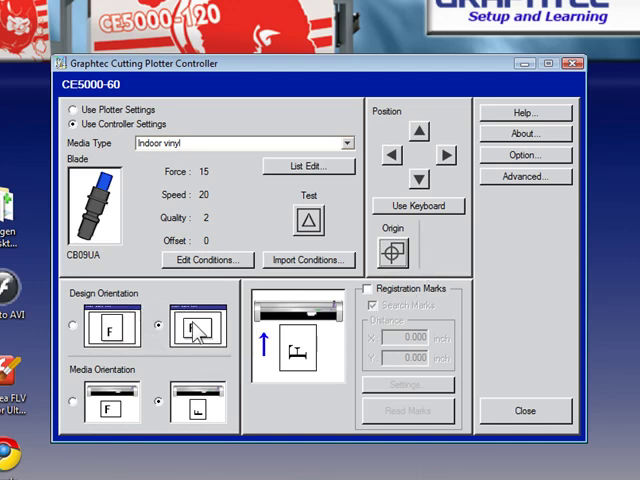
pyautogui.click(156, 324)
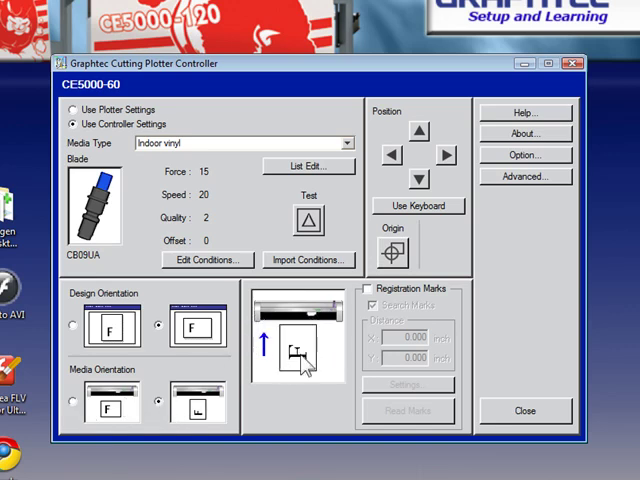
pyautogui.moveTo(316, 424)
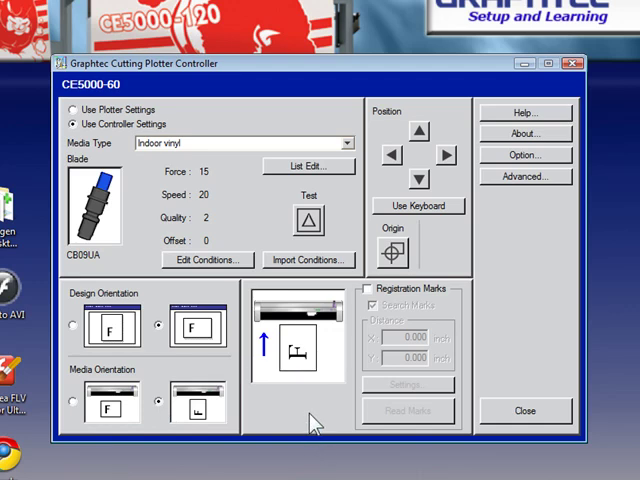
pyautogui.moveTo(364, 304)
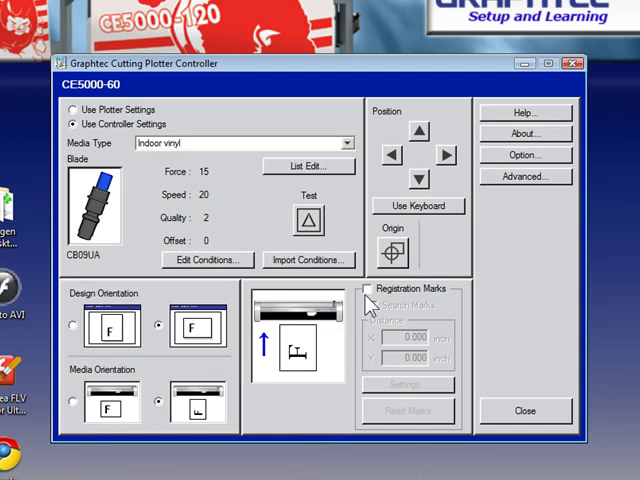
# Enable registration marks, preview the other mark style, and cancel without changing settings
pyautogui.click(368, 288)
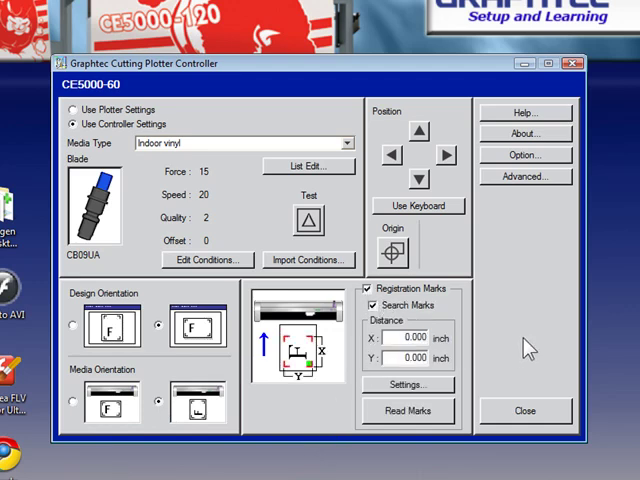
pyautogui.click(404, 384)
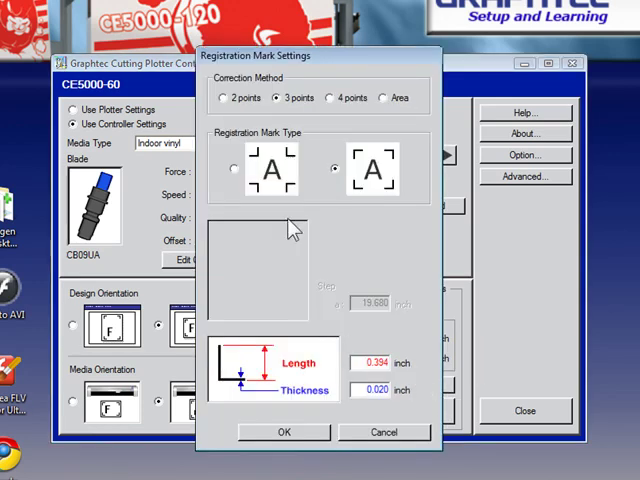
pyautogui.click(232, 168)
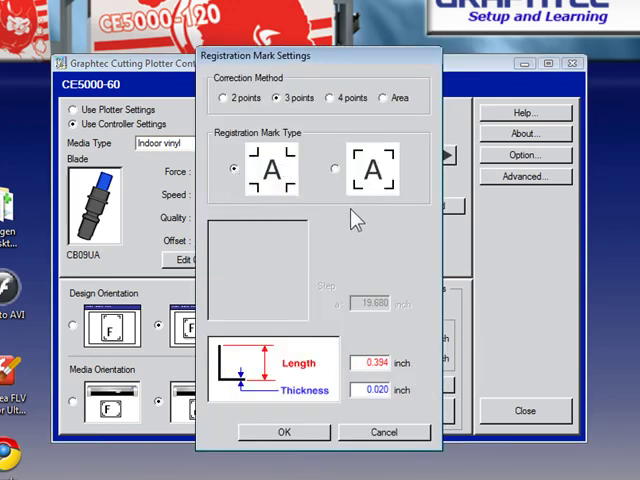
pyautogui.moveTo(268, 388)
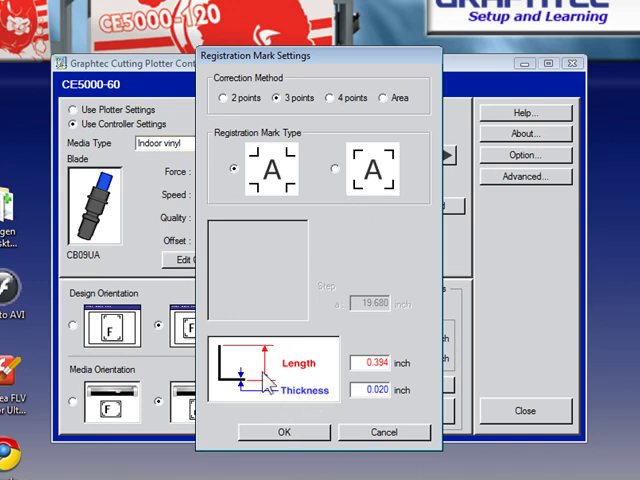
pyautogui.moveTo(310, 400)
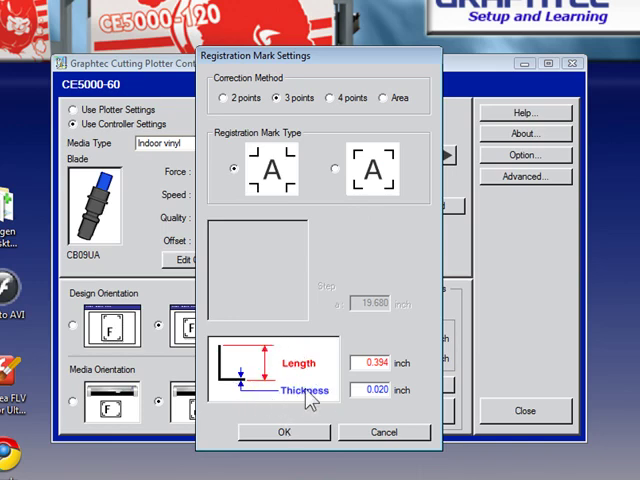
pyautogui.moveTo(356, 262)
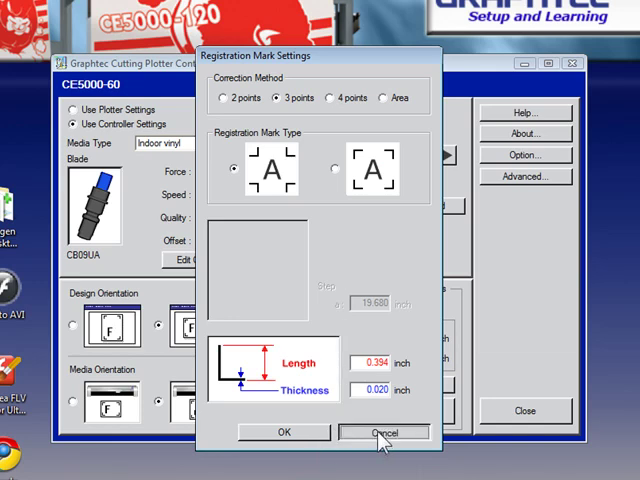
pyautogui.click(384, 432)
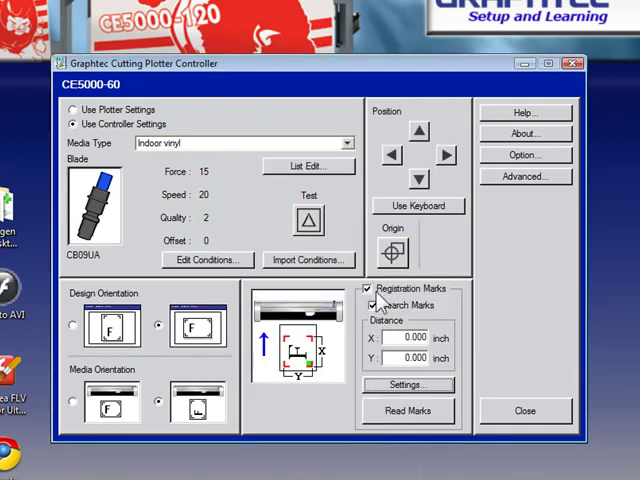
# Switch registration marks off and leave the measurement unit on inch
pyautogui.click(368, 288)
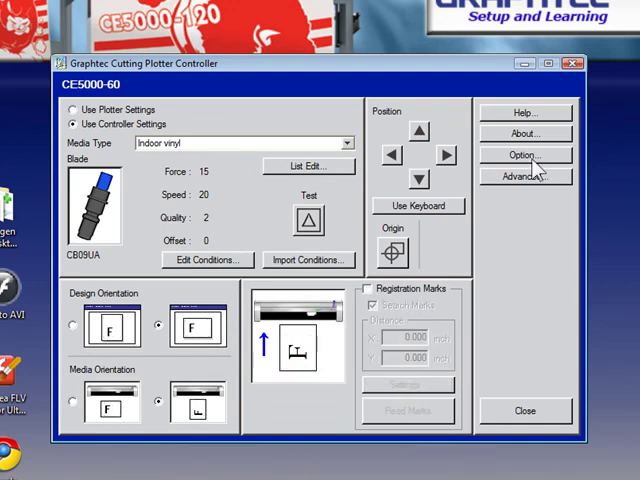
pyautogui.click(524, 156)
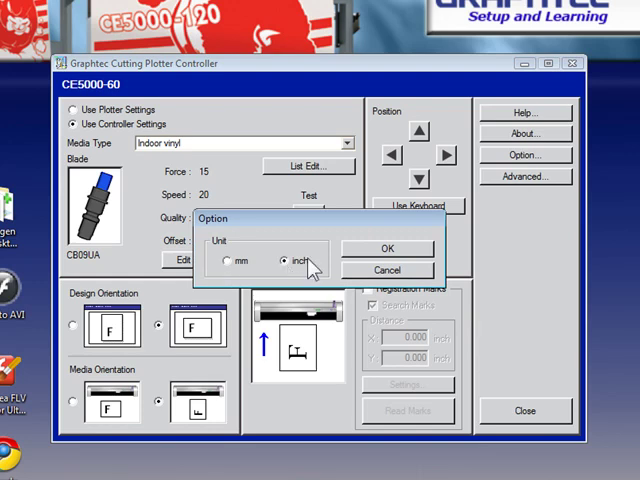
pyautogui.click(388, 248)
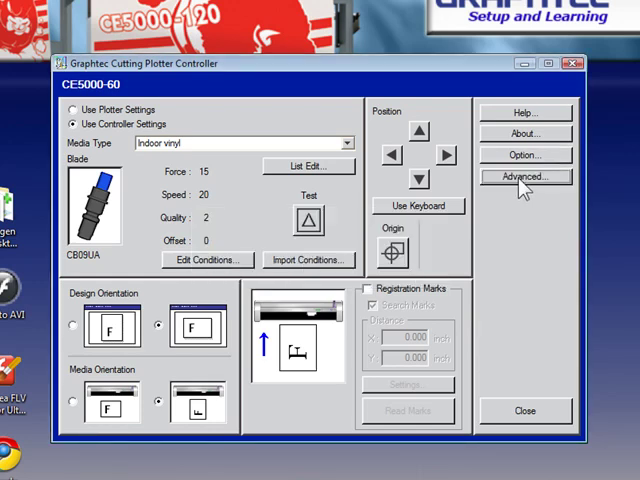
pyautogui.click(524, 176)
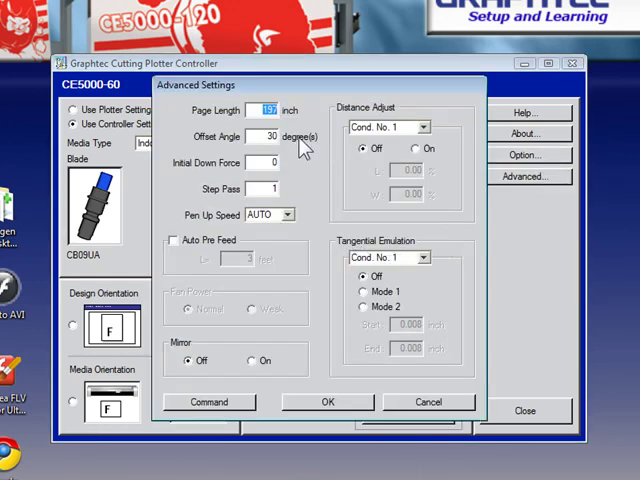
pyautogui.moveTo(460, 230)
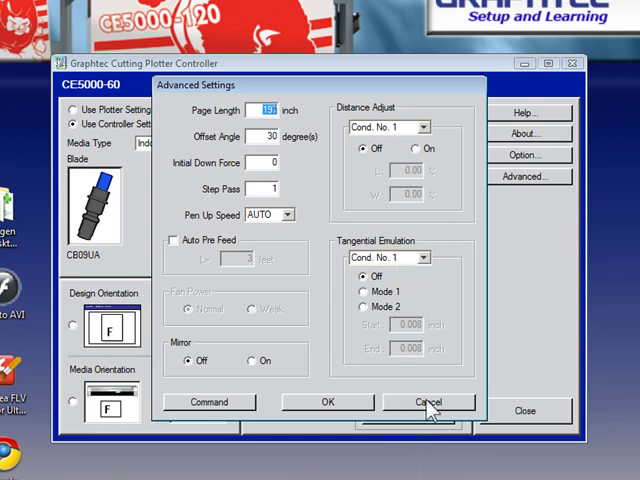
pyautogui.moveTo(428, 408)
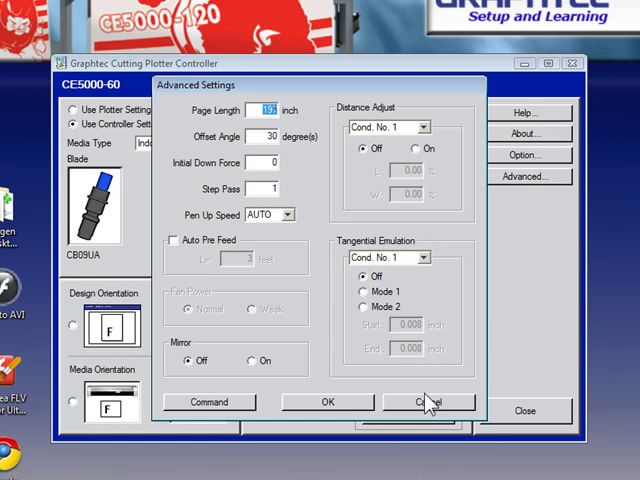
pyautogui.click(428, 400)
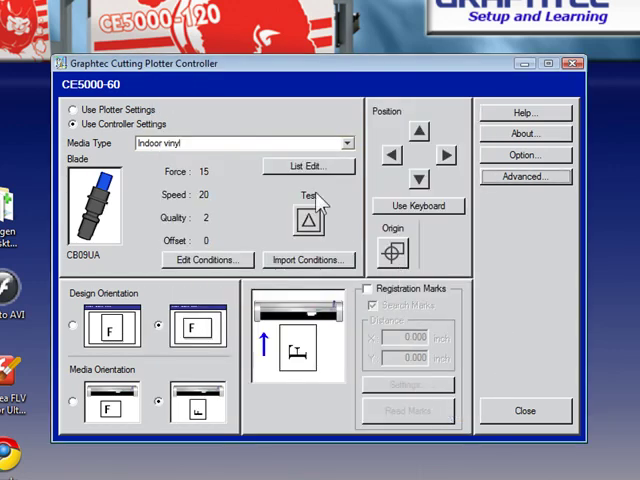
pyautogui.moveTo(220, 140)
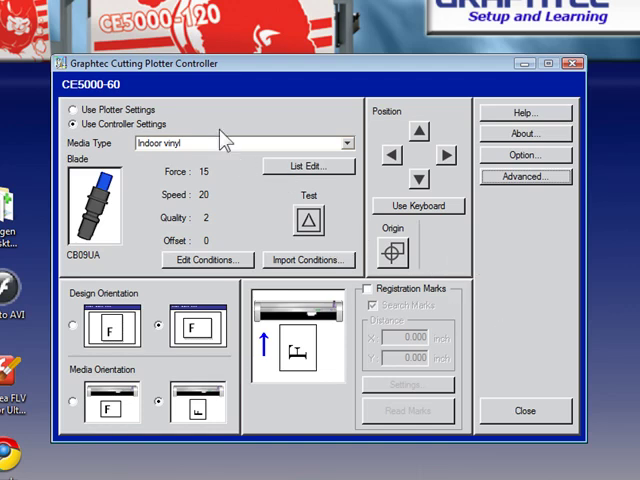
# Toggle plotter settings, return to controller settings, and show the Edit Condition List
pyautogui.click(72, 108)
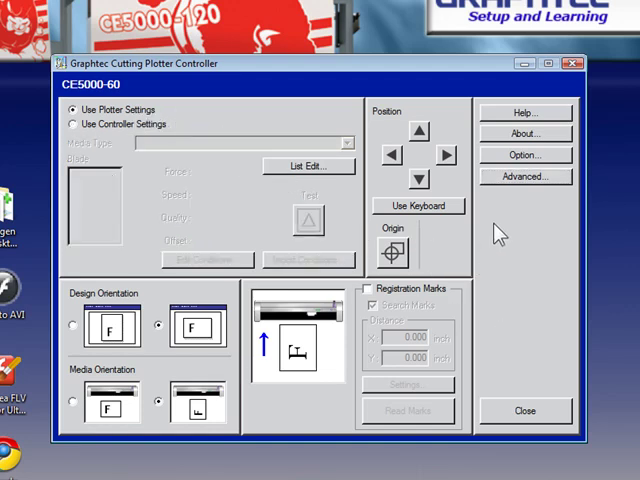
pyautogui.moveTo(504, 260)
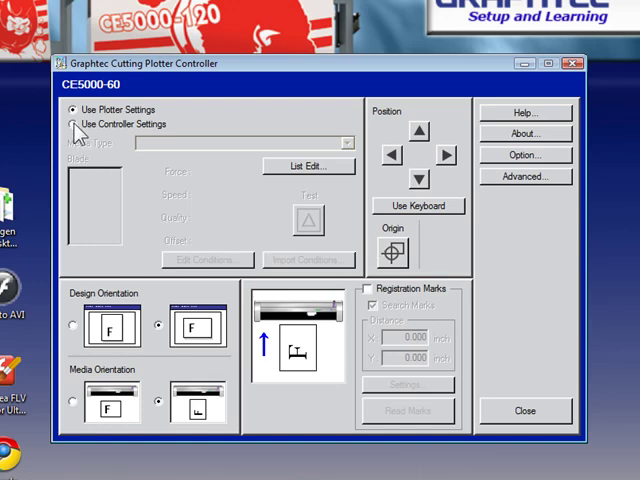
pyautogui.click(72, 122)
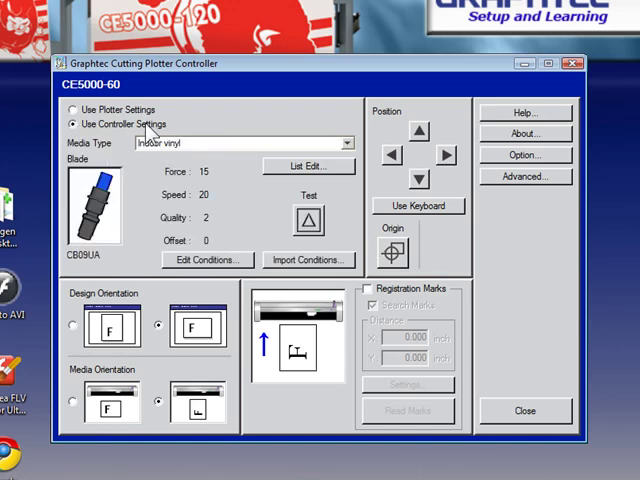
pyautogui.moveTo(336, 180)
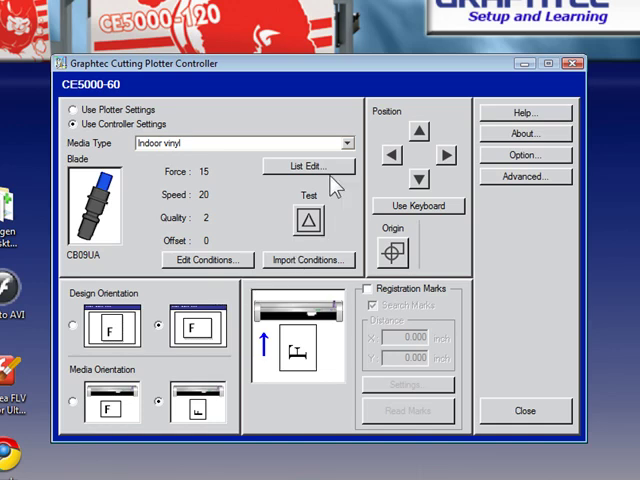
pyautogui.click(308, 166)
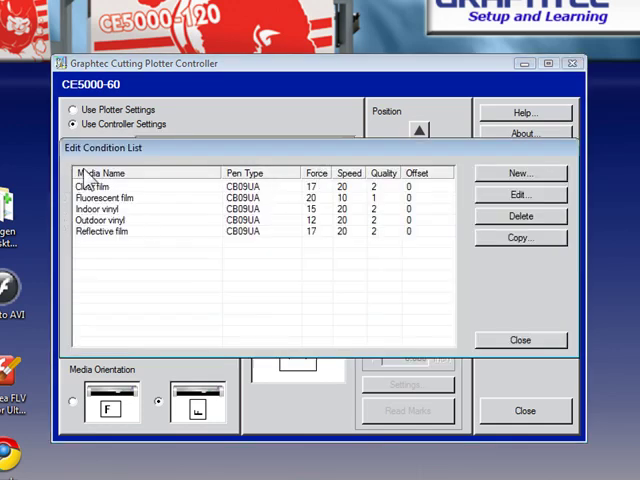
pyautogui.moveTo(448, 222)
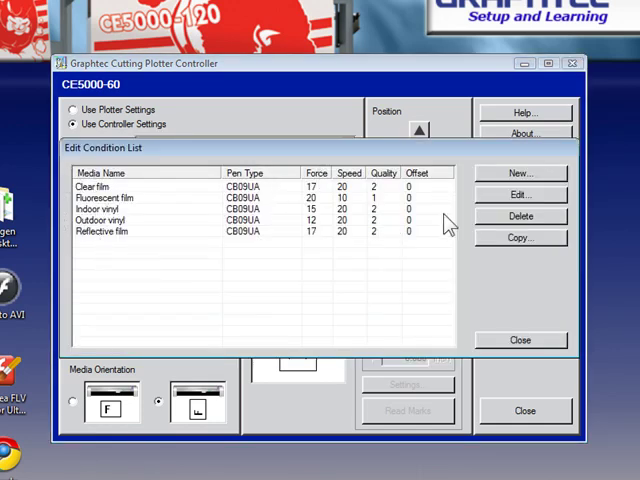
# Create a 'Tshirt material' condition with force 17, speed 24, quality 2, offset 0
pyautogui.click(520, 172)
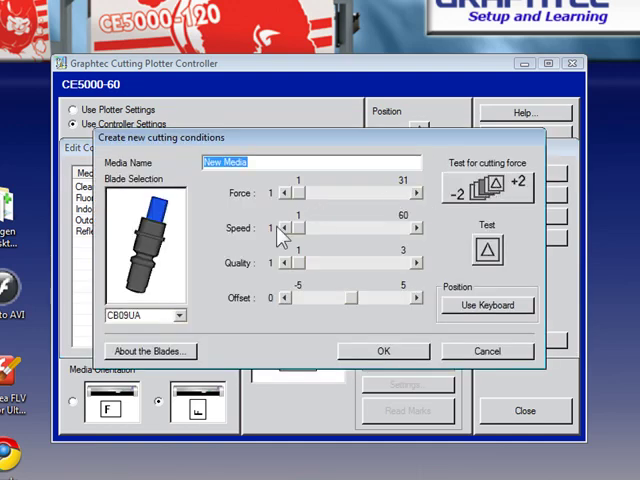
pyautogui.write('Tshirt material')
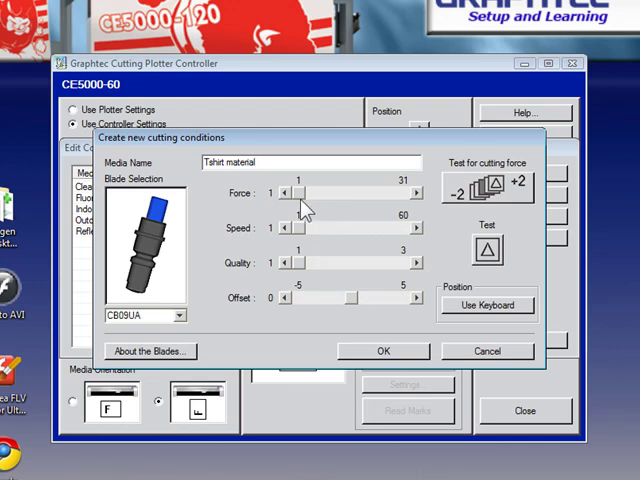
pyautogui.moveTo(284, 192); pyautogui.dragTo(340, 192)
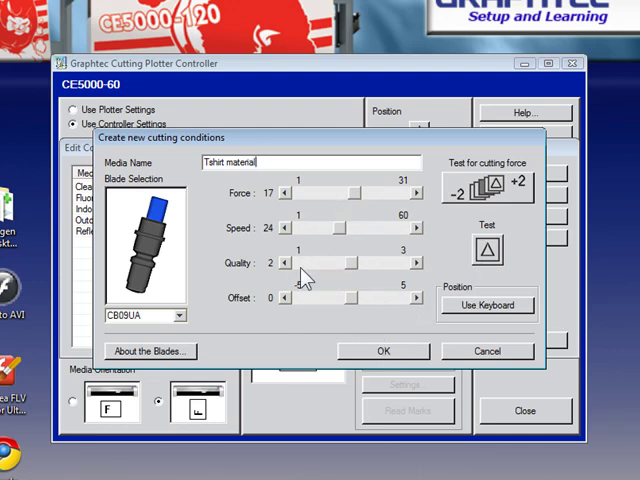
pyautogui.click(382, 352)
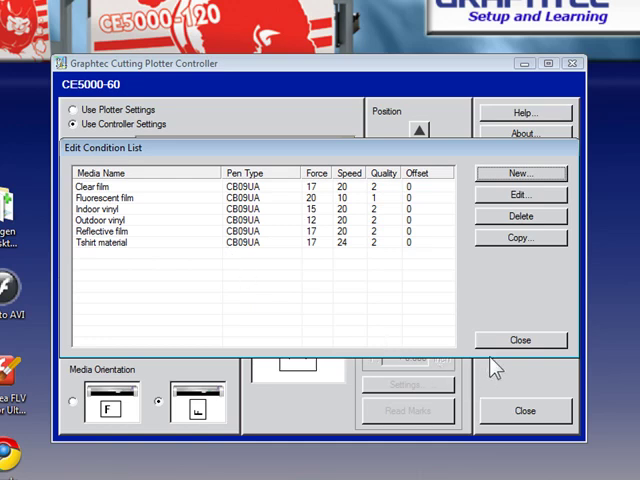
# Close the condition list and make Tshirt material the current media type
pyautogui.click(520, 340)
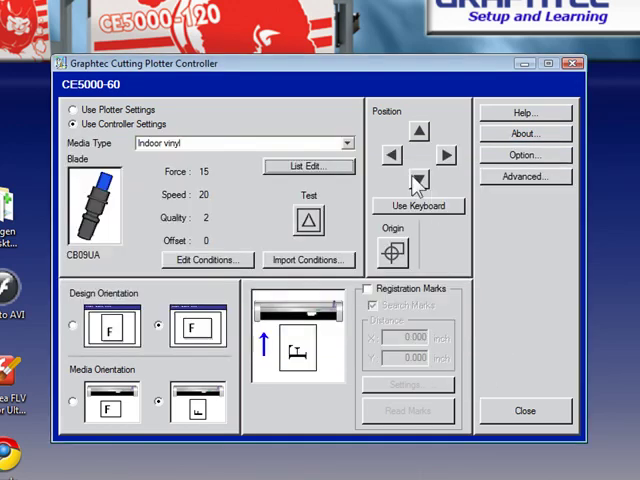
pyautogui.click(348, 144)
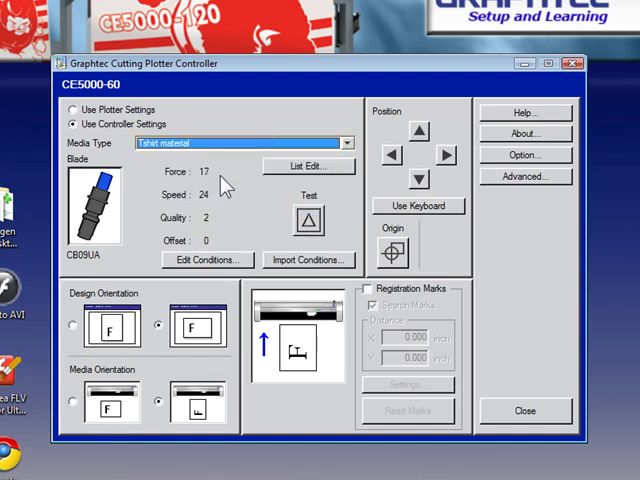
pyautogui.moveTo(230, 190)
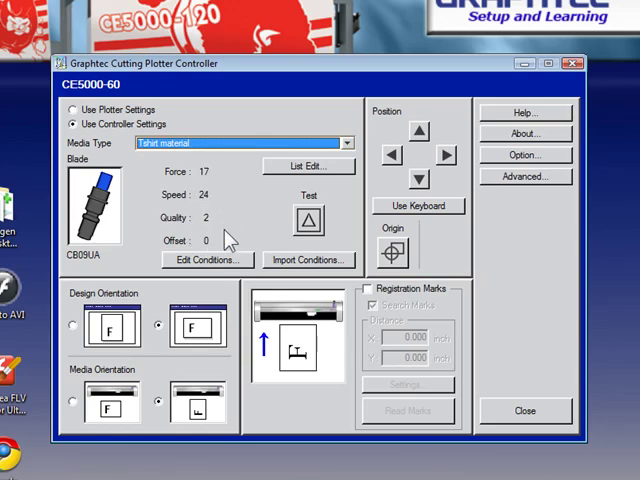
# Return the media type to Indoor vinyl (force 15, speed 20, quality 2, offset 0)
pyautogui.click(348, 142)
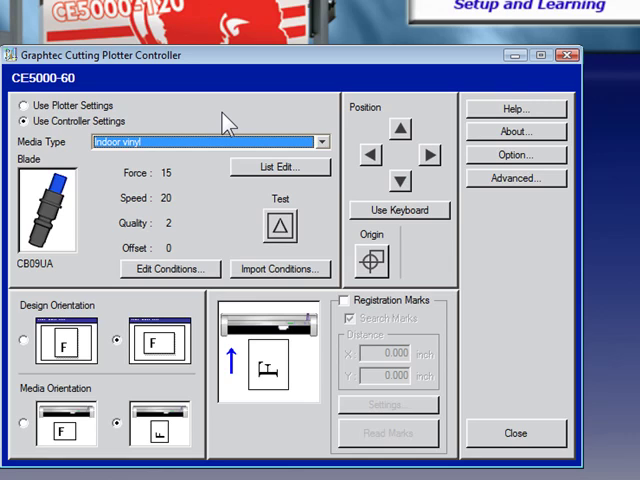
pyautogui.moveTo(516, 310)
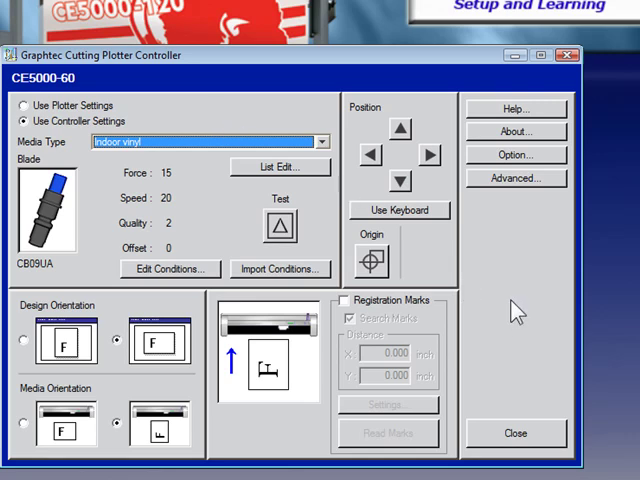